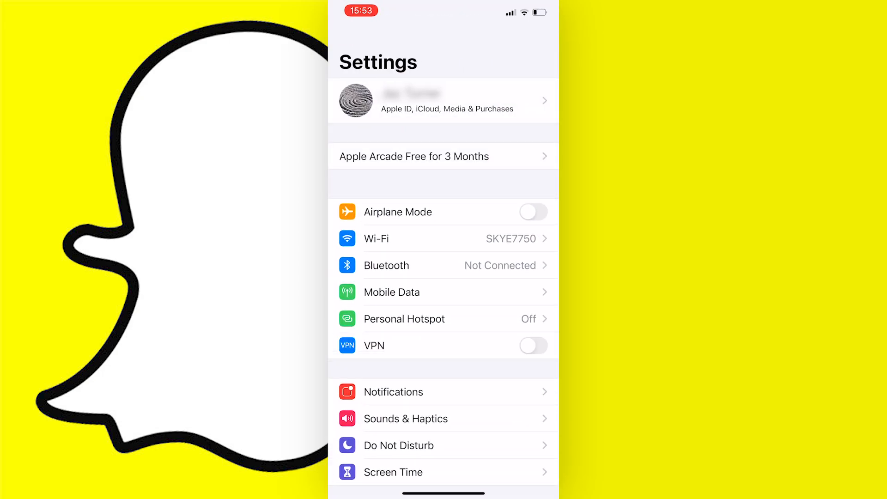
Open Snapchat's permissions page from the Settings app list
{"action": "scroll", "scroll_direction": "down", "scroll_amount": 3}
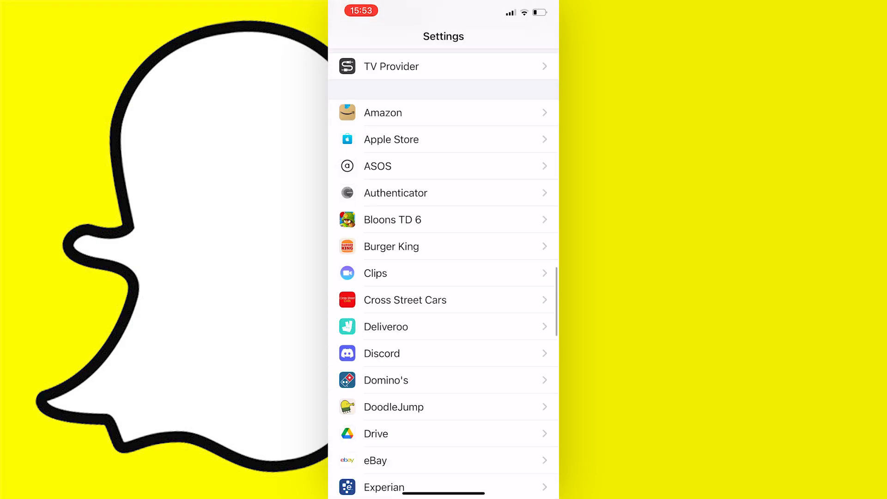
{"action": "scroll", "scroll_direction": "down", "scroll_amount": 3}
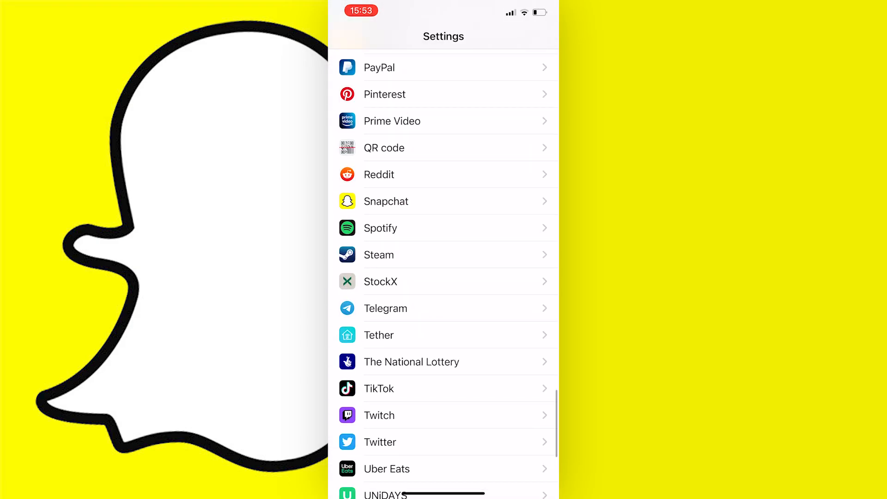
{"action": "left_click", "coordinate": [386, 200]}
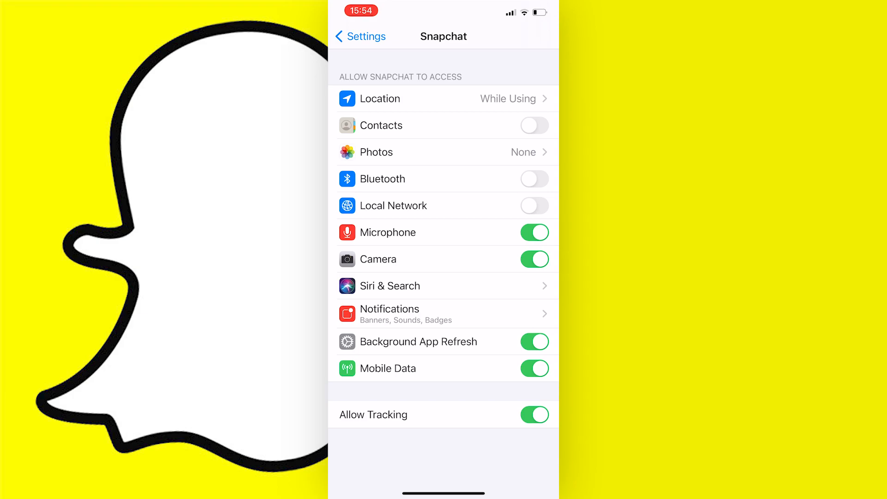
Return to the main Settings list and open the Screen Time overview
{"action": "left_click", "coordinate": [359, 36]}
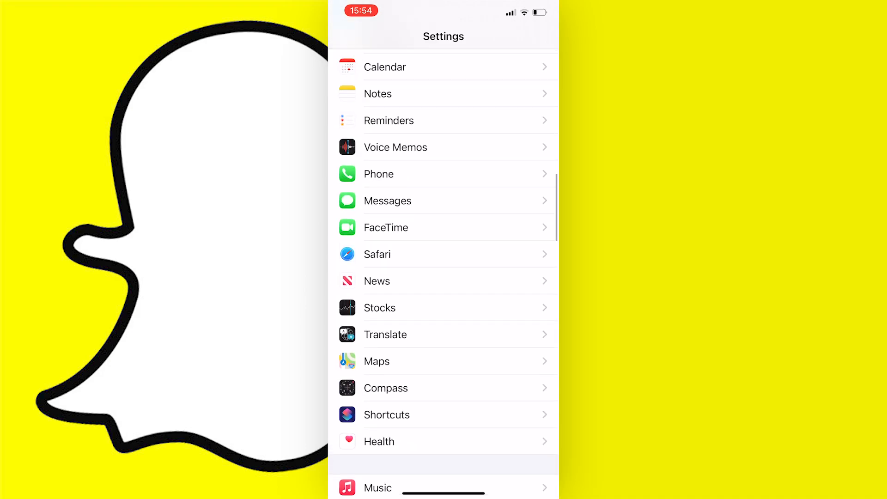
{"action": "scroll", "scroll_direction": "up", "scroll_amount": 3}
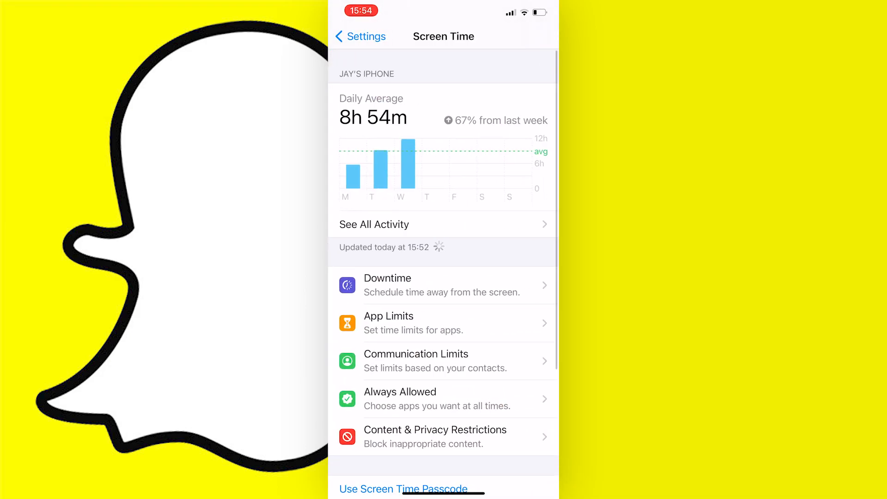
{"action": "scroll", "scroll_direction": "down", "scroll_amount": 3}
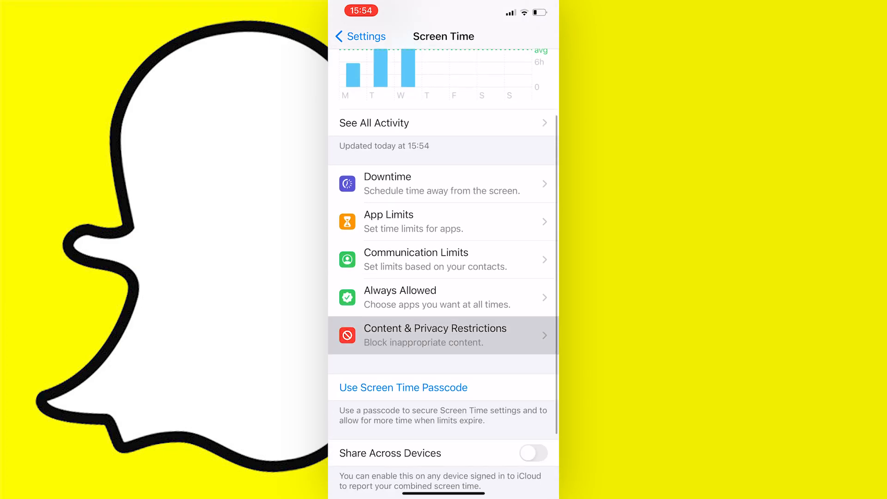
Open Content & Privacy Restrictions and reach the Photos privacy setting
{"action": "left_click", "coordinate": [434, 335]}
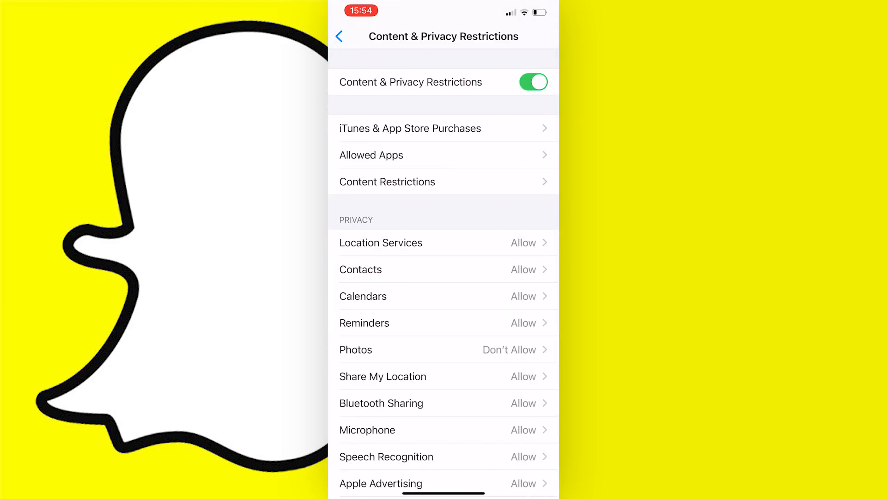
{"action": "scroll", "scroll_direction": "down", "scroll_amount": 3}
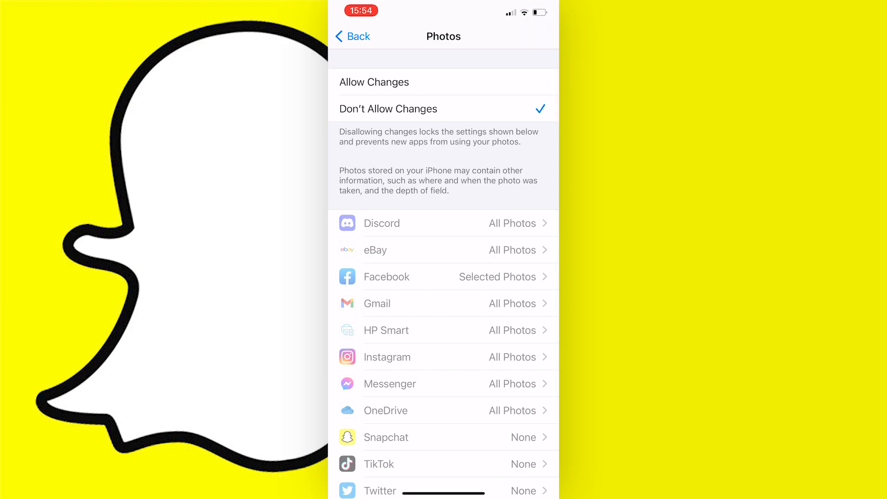
Choose Snapchat's photo library access level, leaving it at None
{"action": "left_click", "coordinate": [373, 82]}
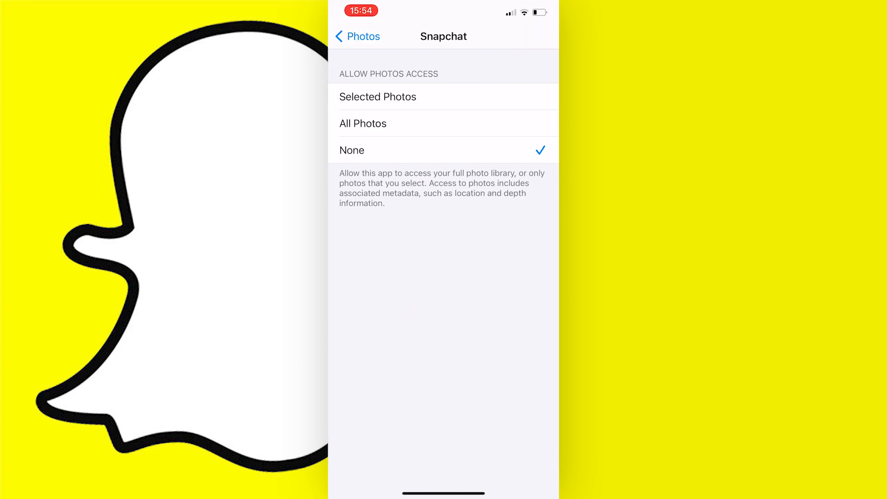
{"action": "left_click", "coordinate": [363, 123]}
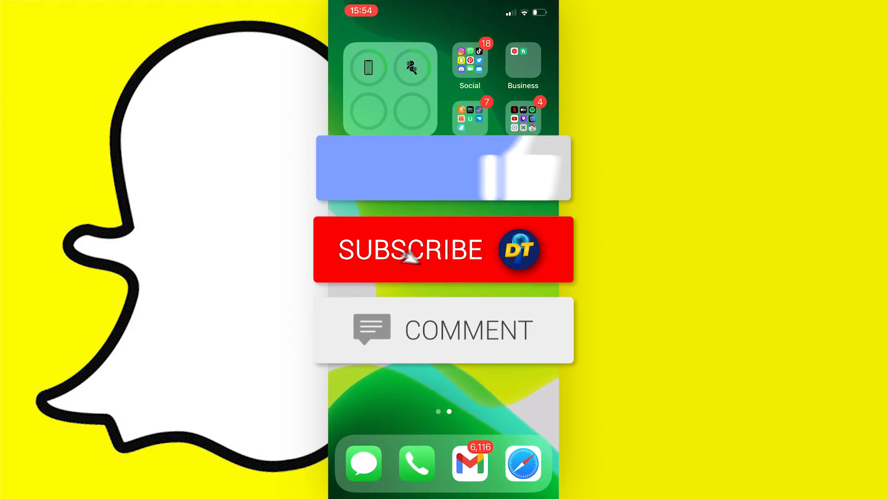
Leave Settings and return to the iOS Home Screen
{"action": "left_click", "coordinate": [444, 249]}
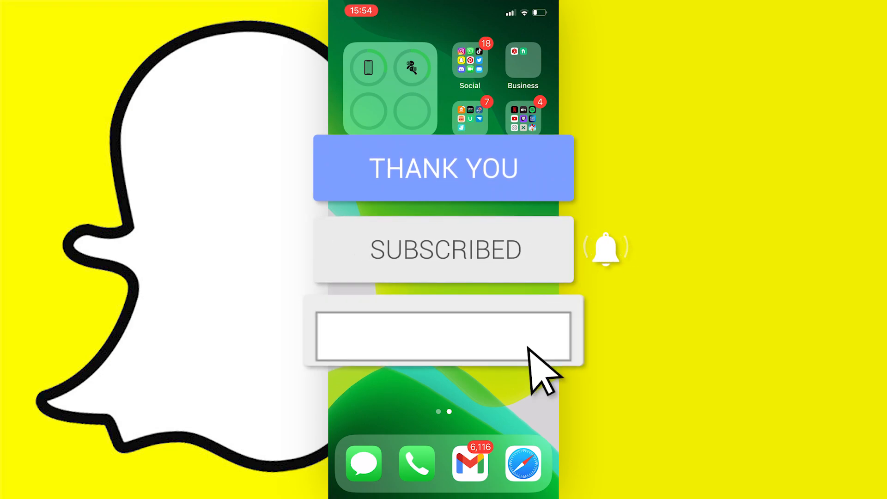